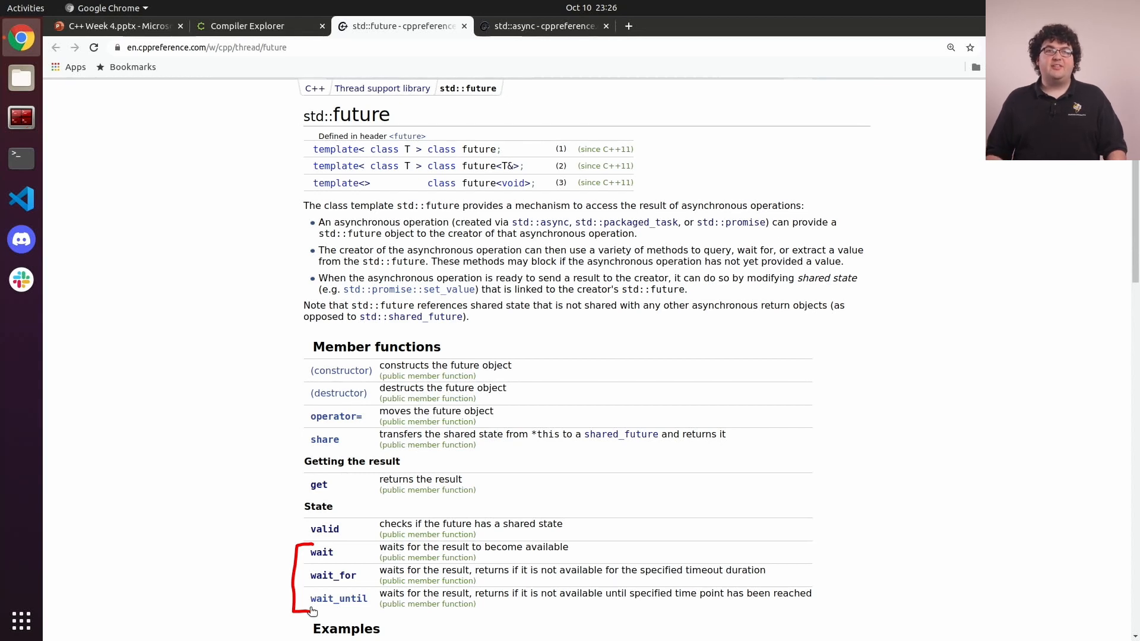
mouse_move(947, 595)
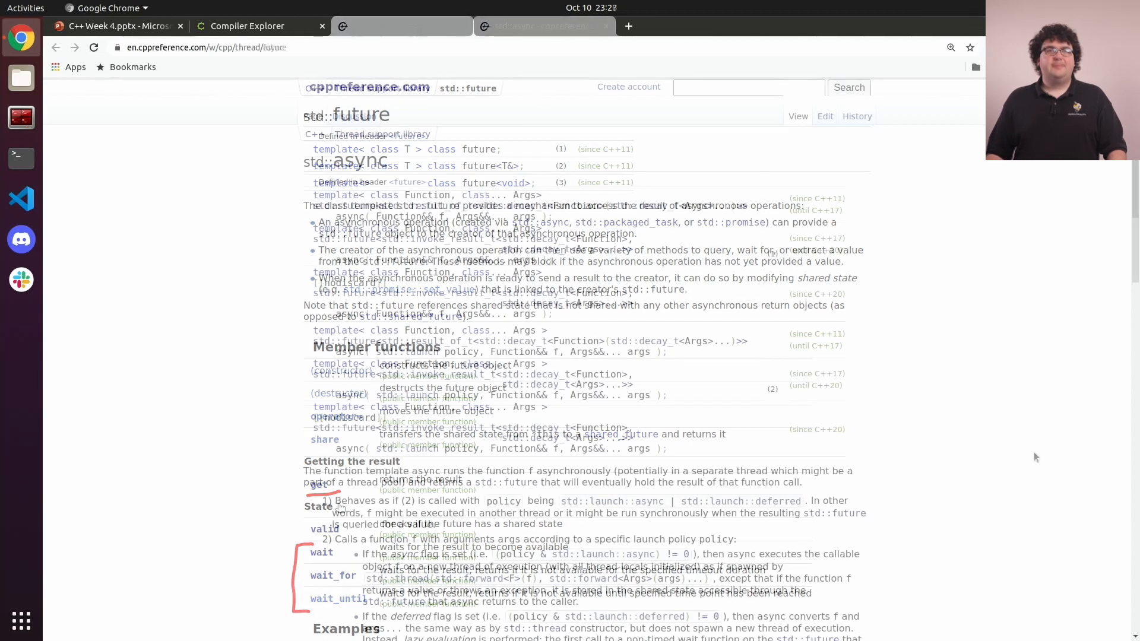
Switch to the std::async cppreference page listing its overloads and launch policies.
click(542, 26)
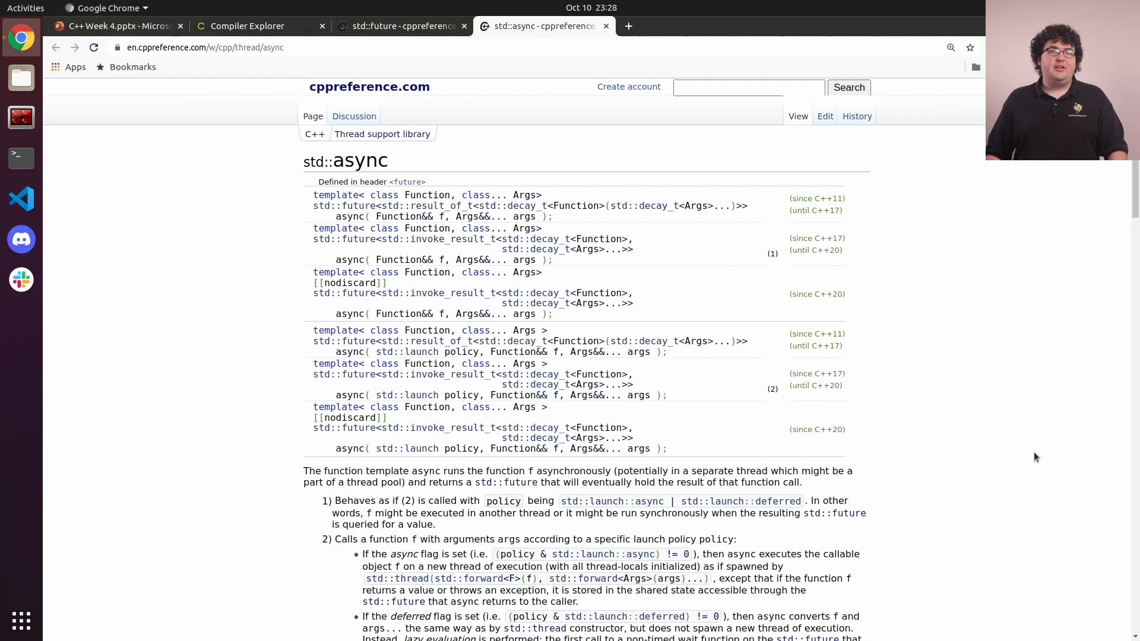
Scroll to the Parameters section describing std::launch::async and std::launch::deferred.
scroll(down, 3)
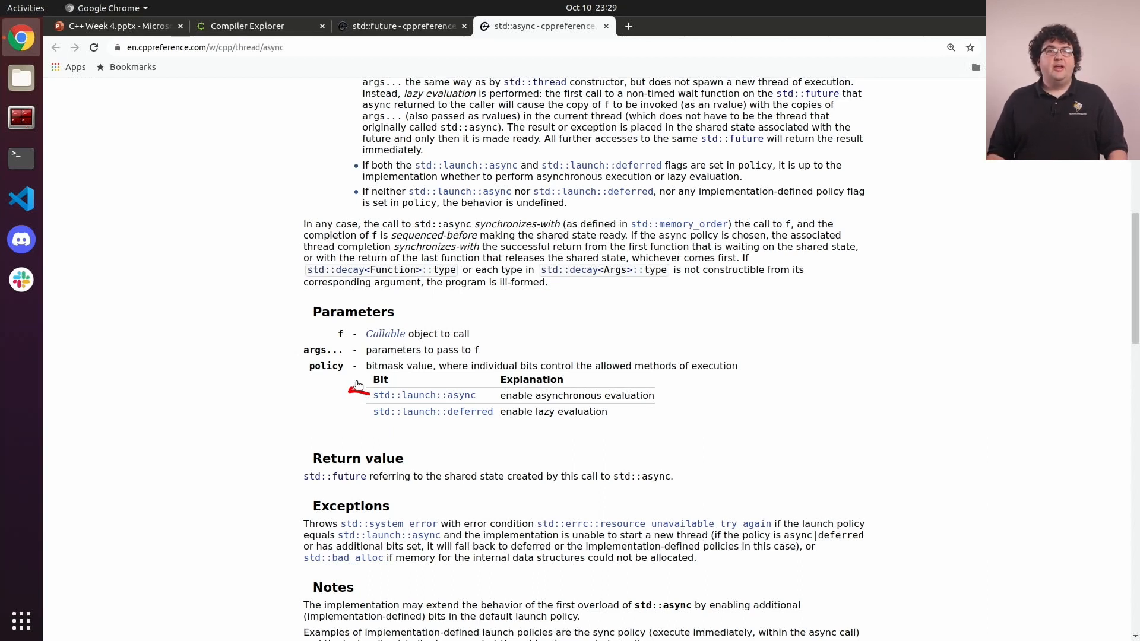
mouse_move(365, 414)
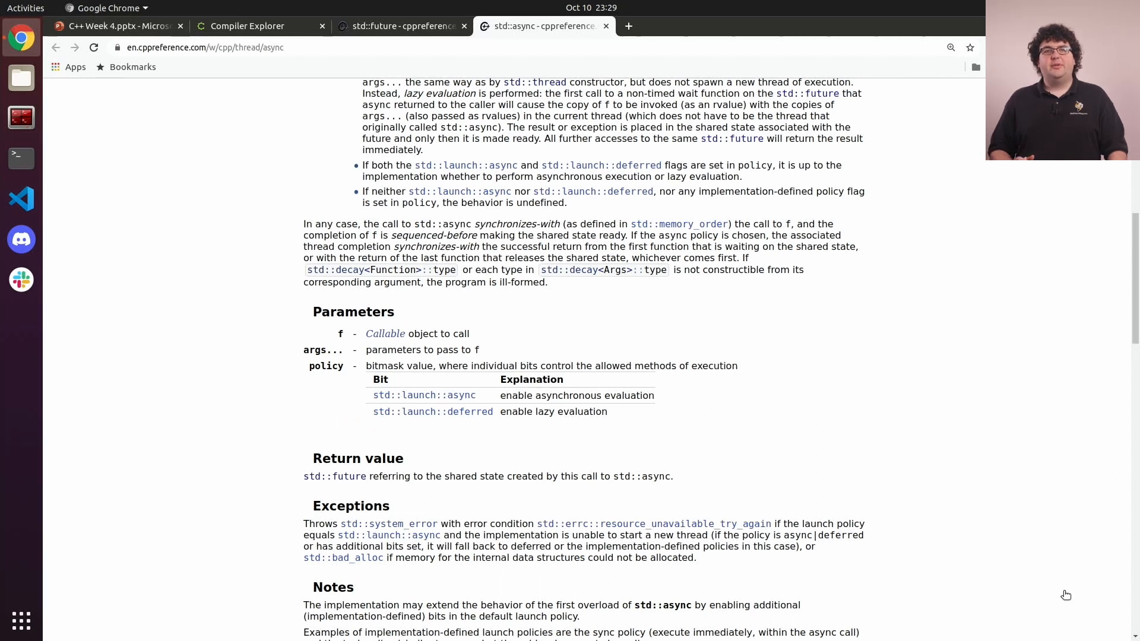
Return to the sequential JobA/JobB program whose output reads a = 20, b = 7, 2 seconds.
click(247, 25)
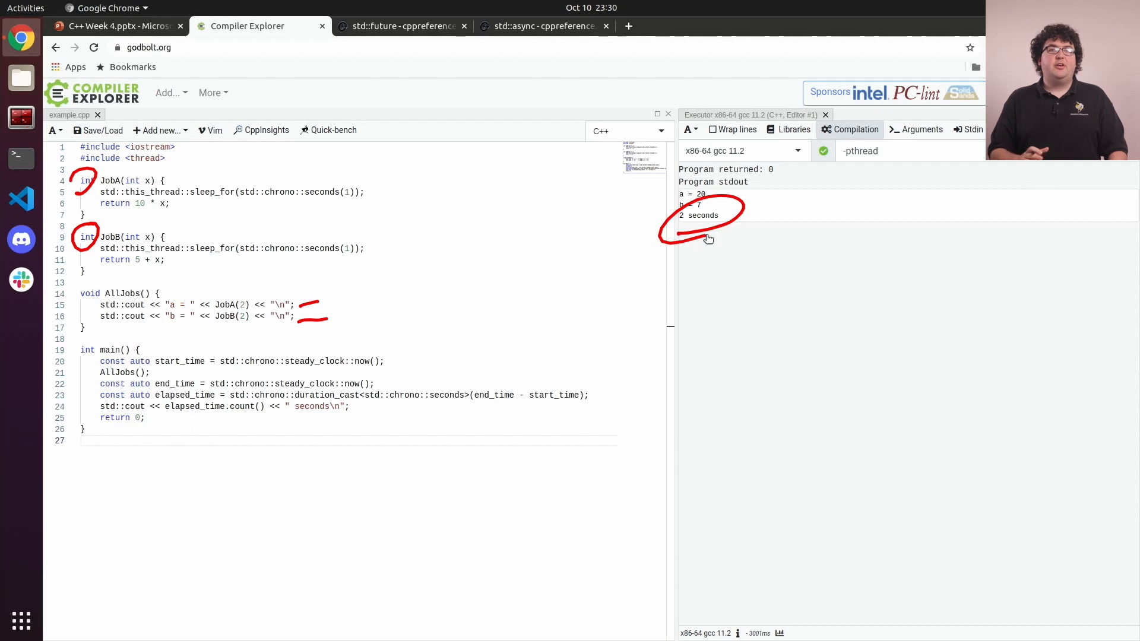
Begin editing the code to launch JobA and JobB via std::async futures with wait_for polling.
click(82, 441)
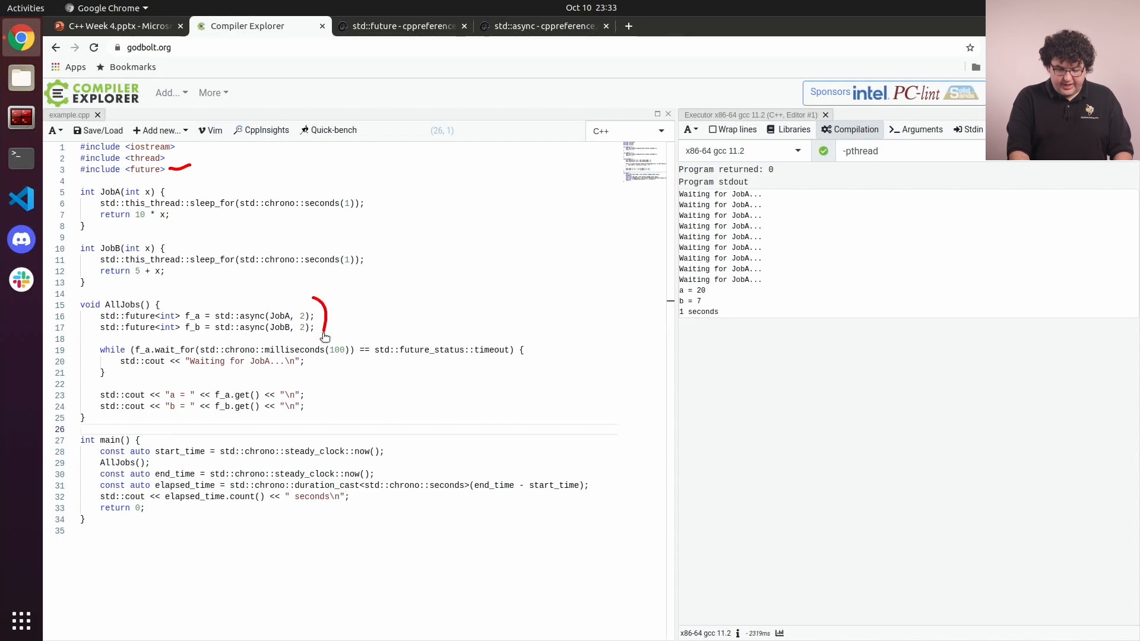
mouse_move(278, 345)
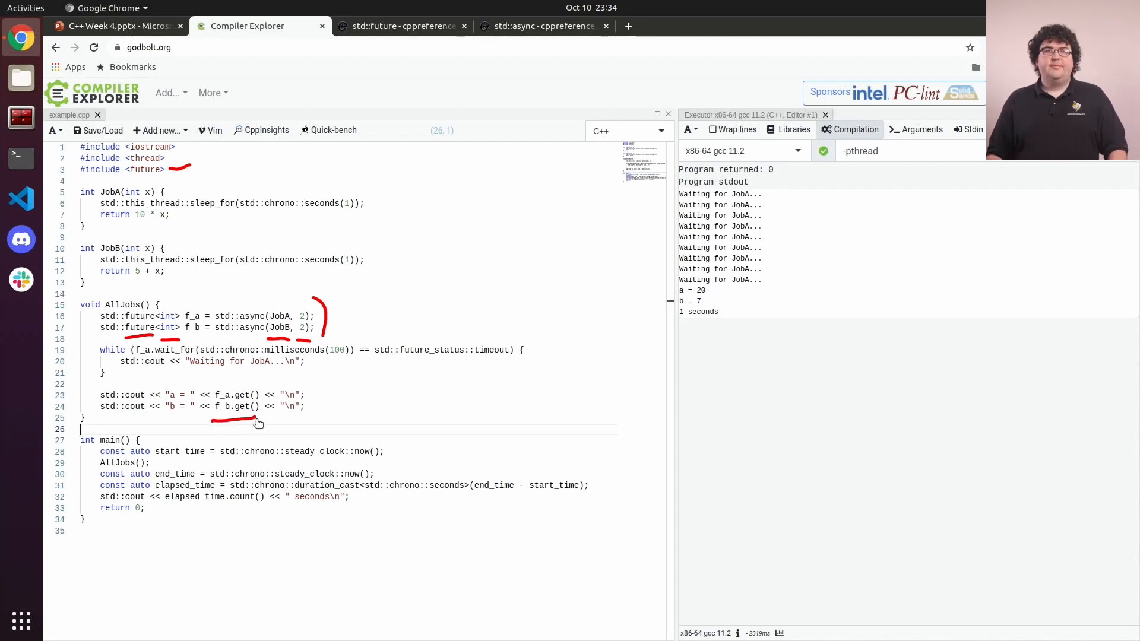
mouse_move(93, 351)
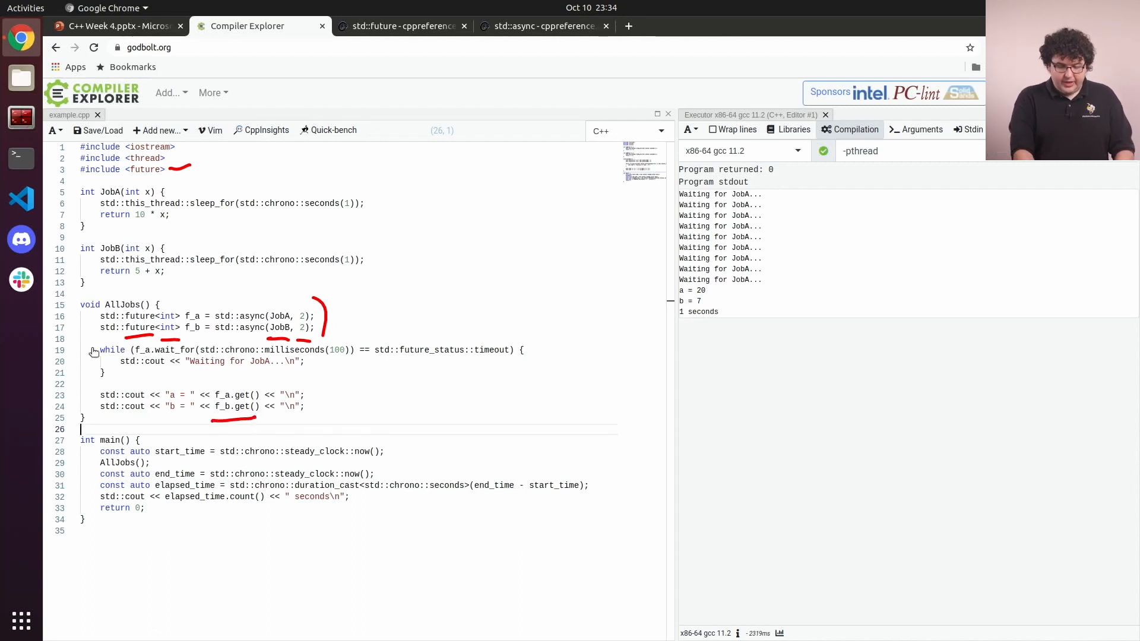